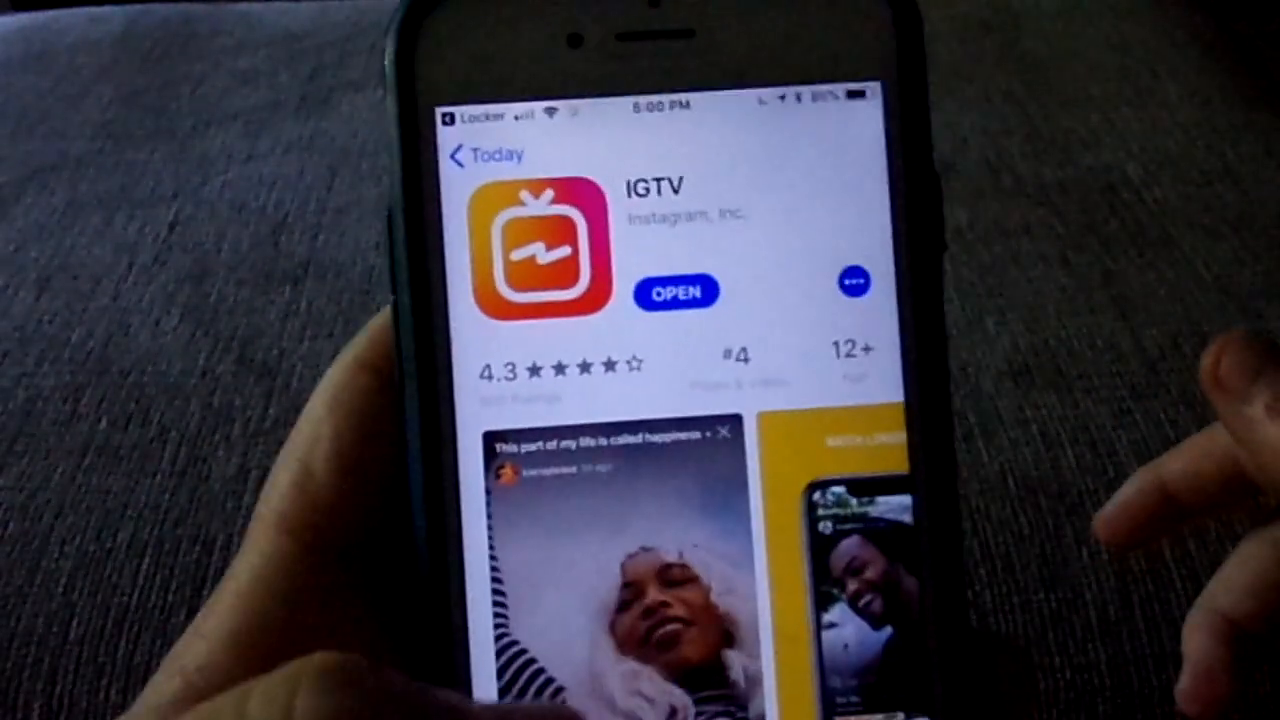
- Return from the App Store to the home screen and launch the newly installed IGTV app
click(676, 291)
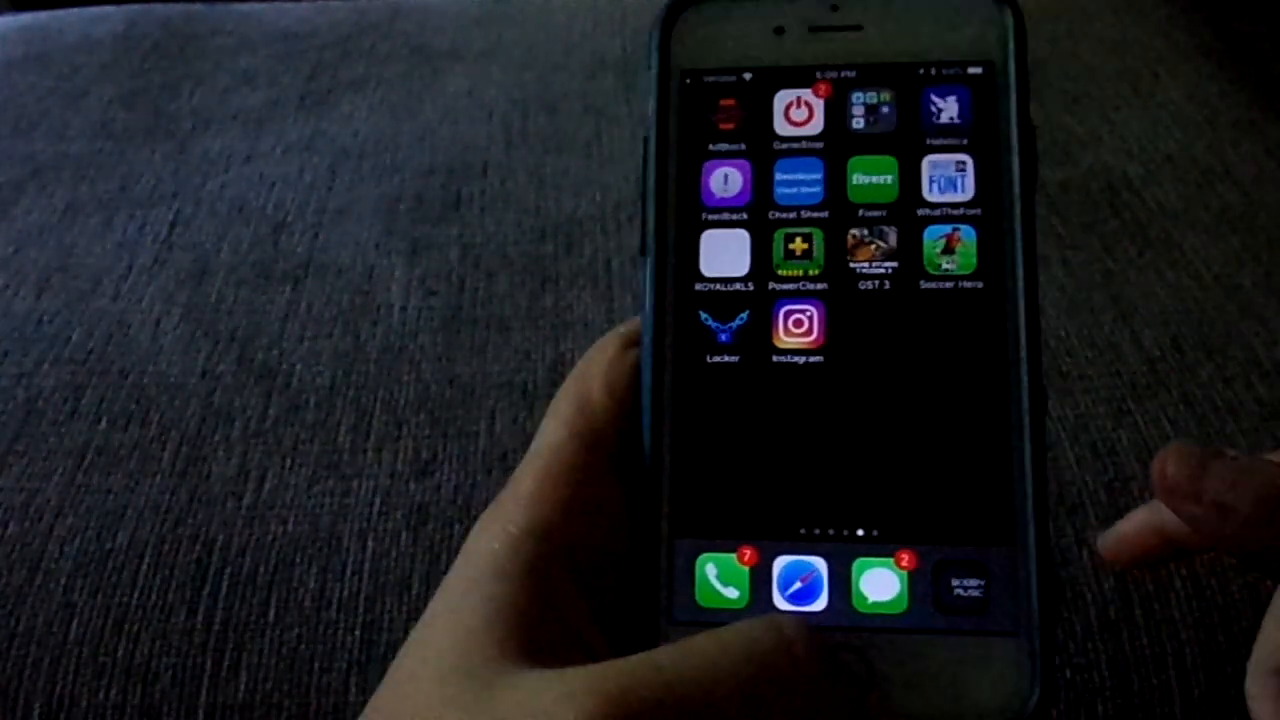
click(798, 330)
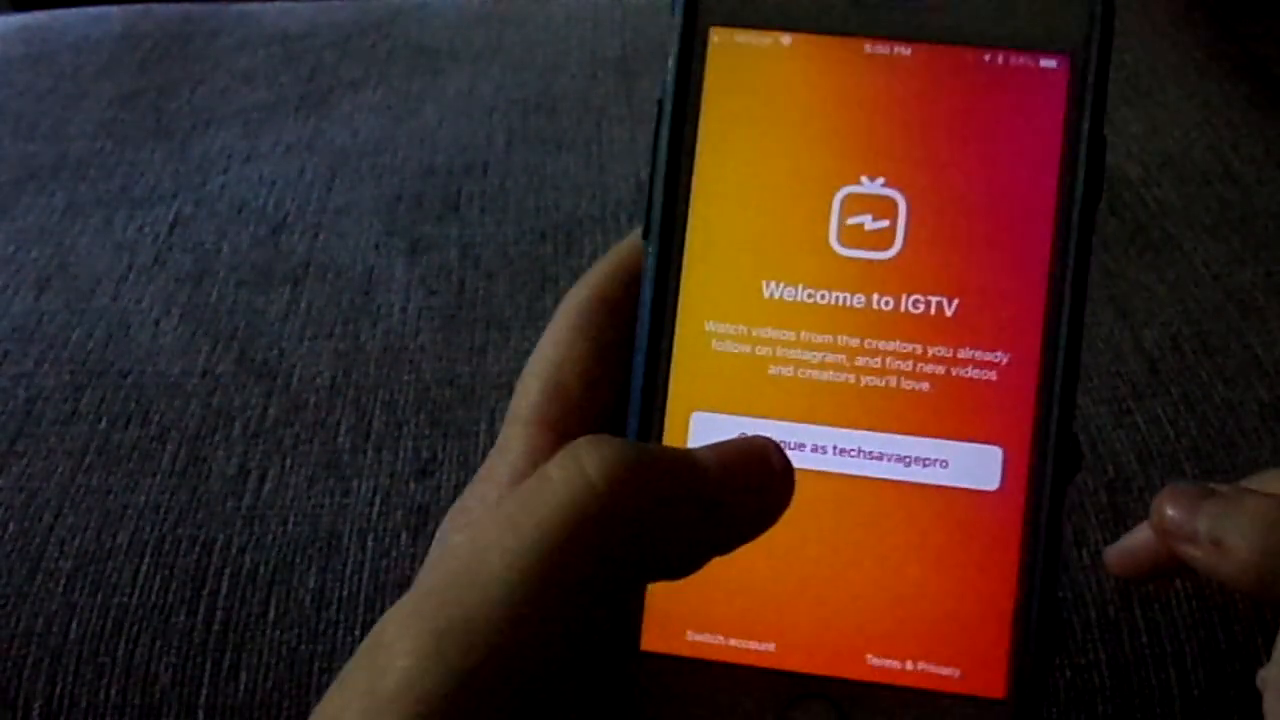